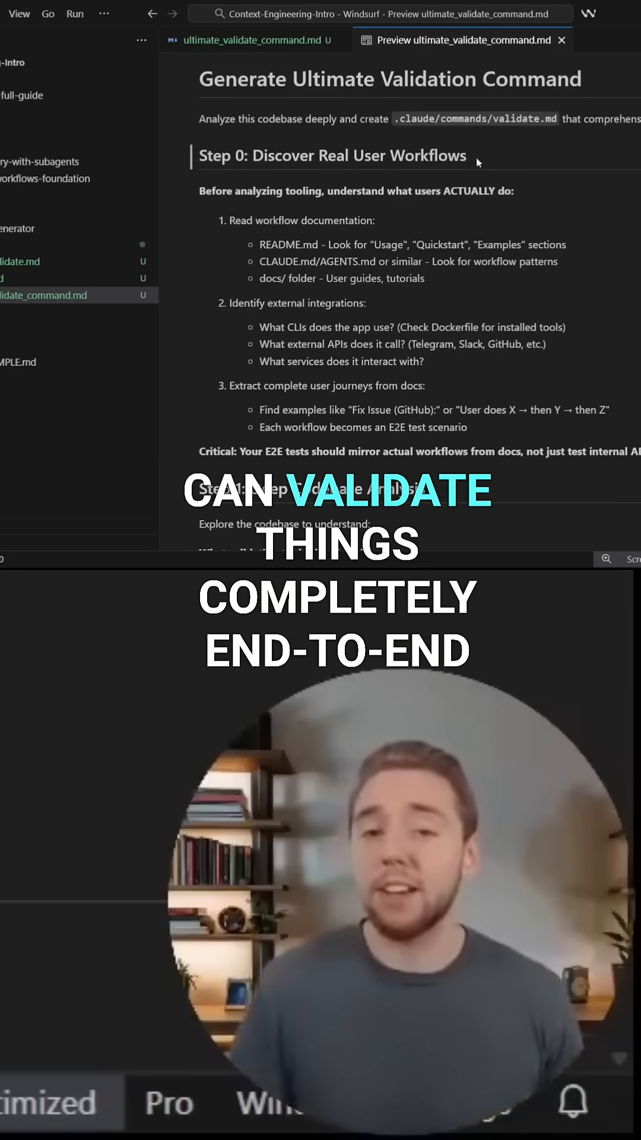
double_click(423, 78)
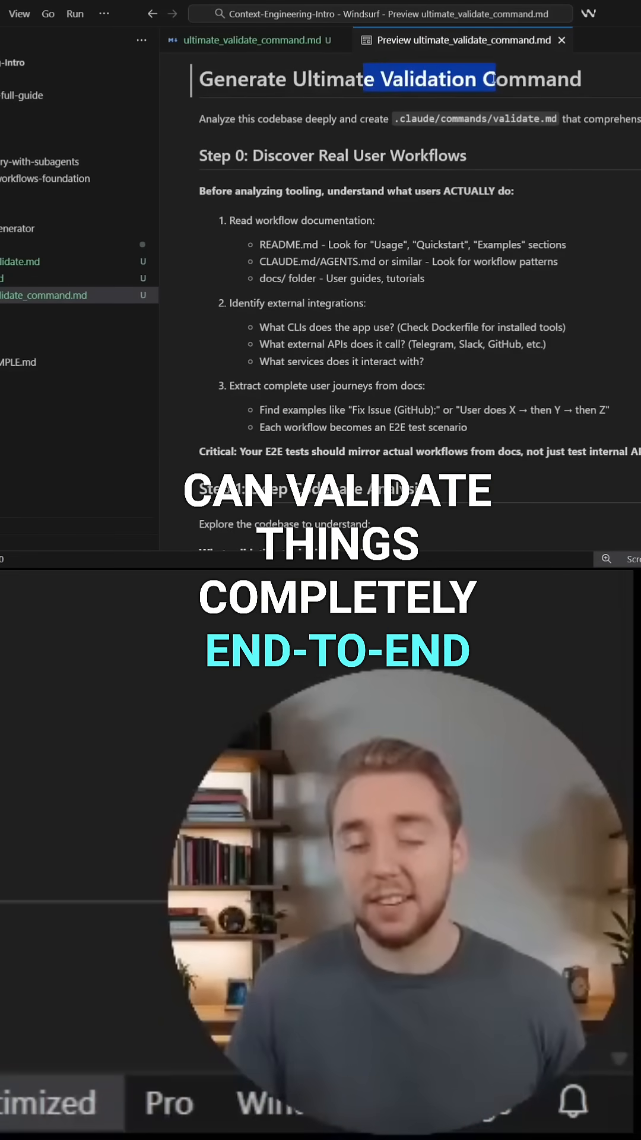